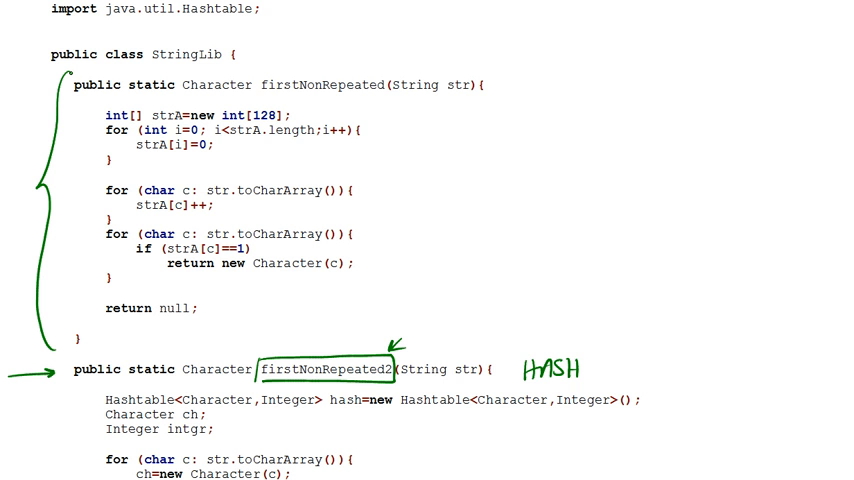
Step: Mark up the array firstNonRepeated: circle tokens, bracket loops, sketch the 0–127 ASCII array
left_click_drag(185, 72, 255, 96)
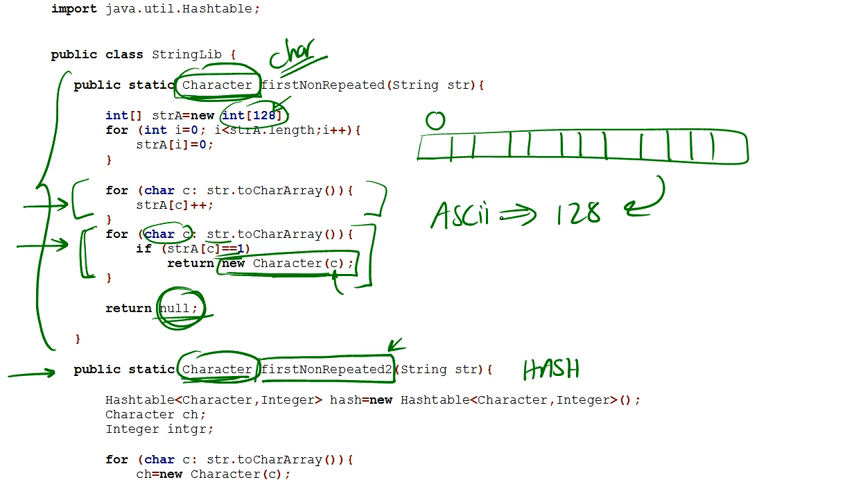
type("127")
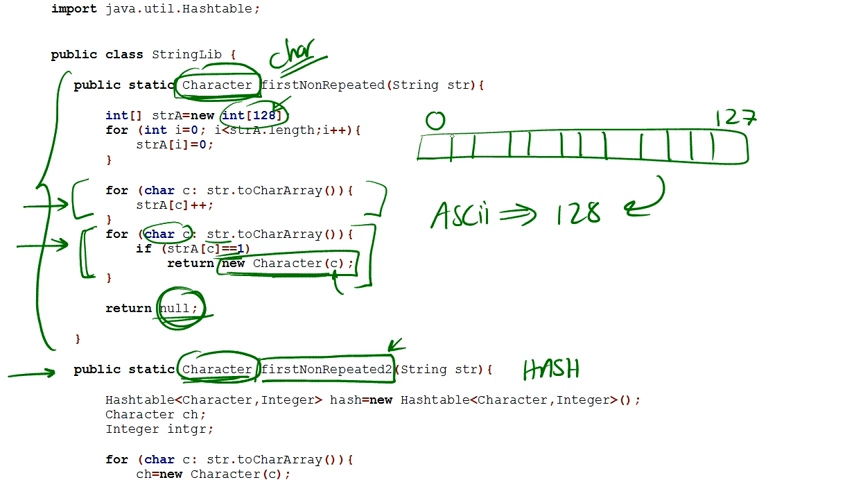
scroll("down", 3)
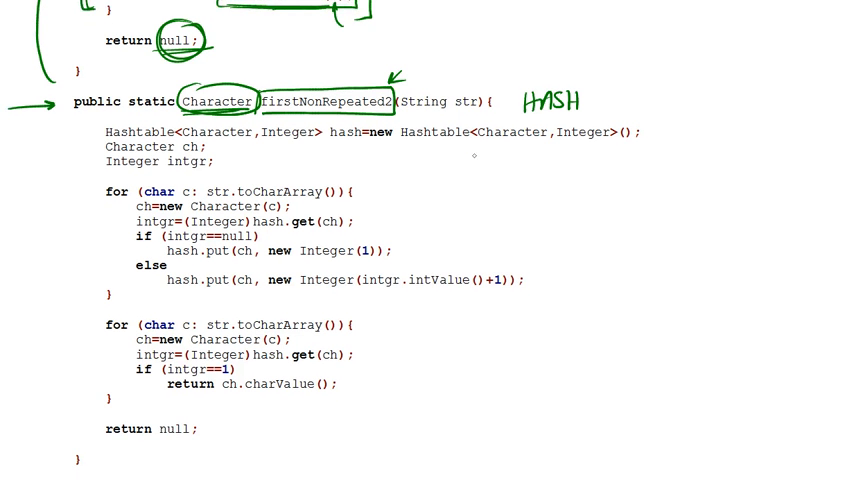
Step: Annotate firstNonRepeated2 with Character and hash circles, a Count label, O(1), and loop brackets
scroll("down", 3)
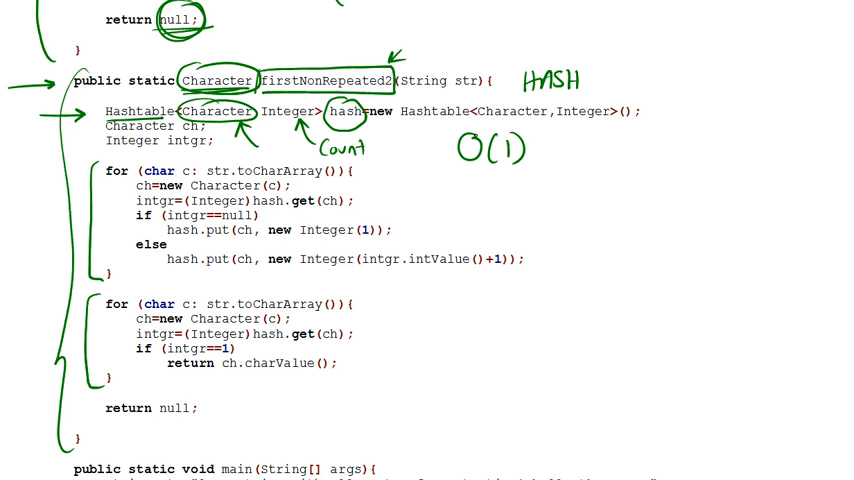
left_click_drag(95, 100, 640, 122)
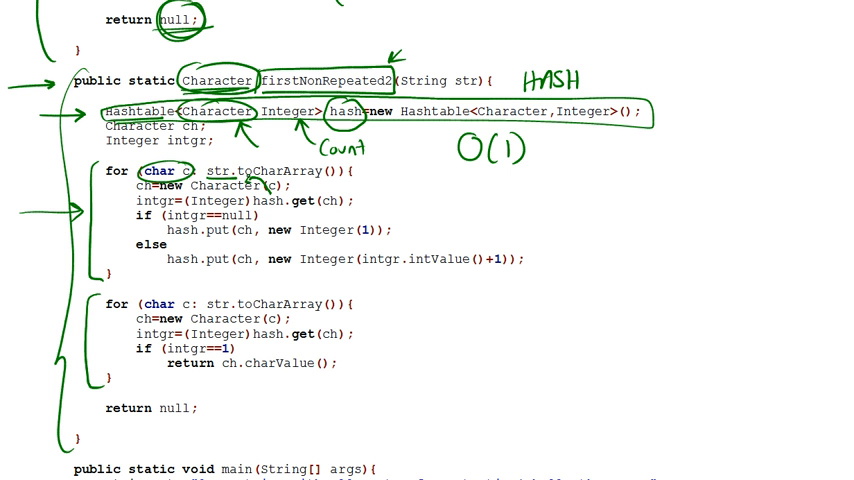
Step: Box the Hashtable line and Character(c), circle char c and Integer, and write 'char'
type("char")
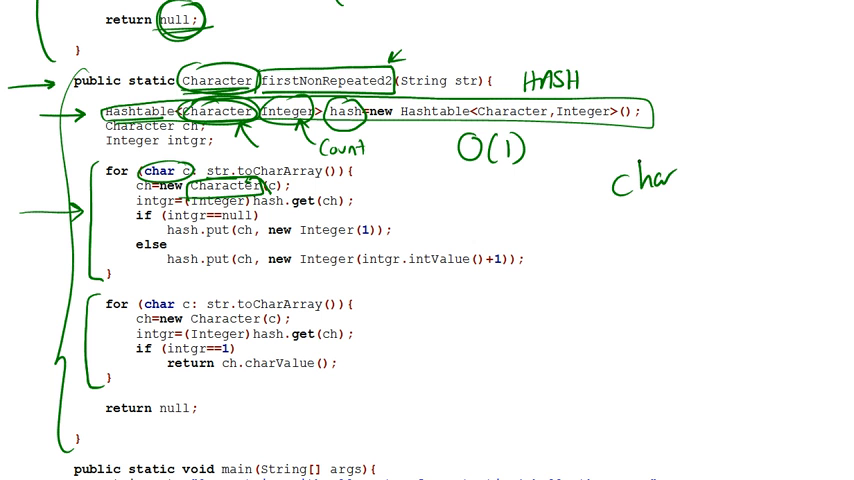